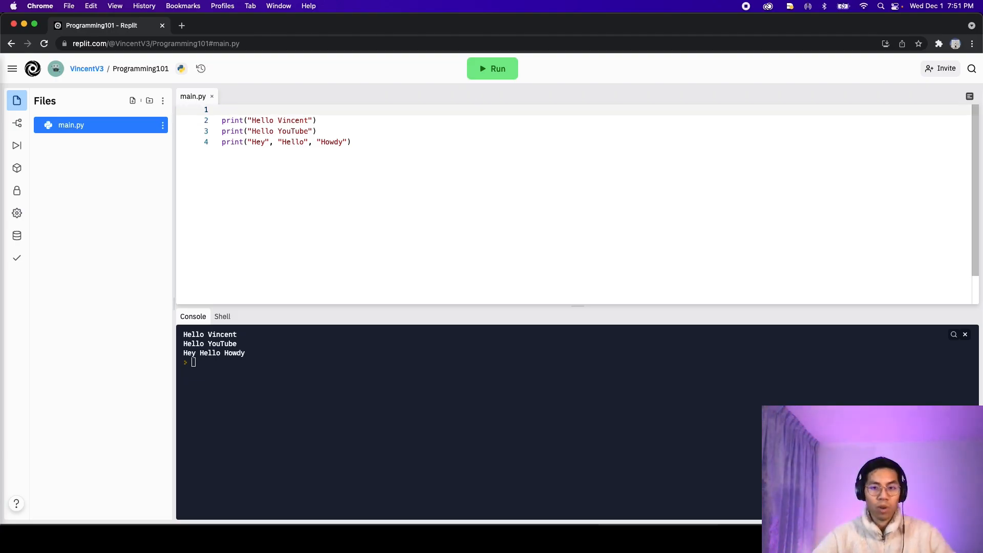
- Add the comment '# this is my first program' on line 1 of main.py
type("# this is my first program")
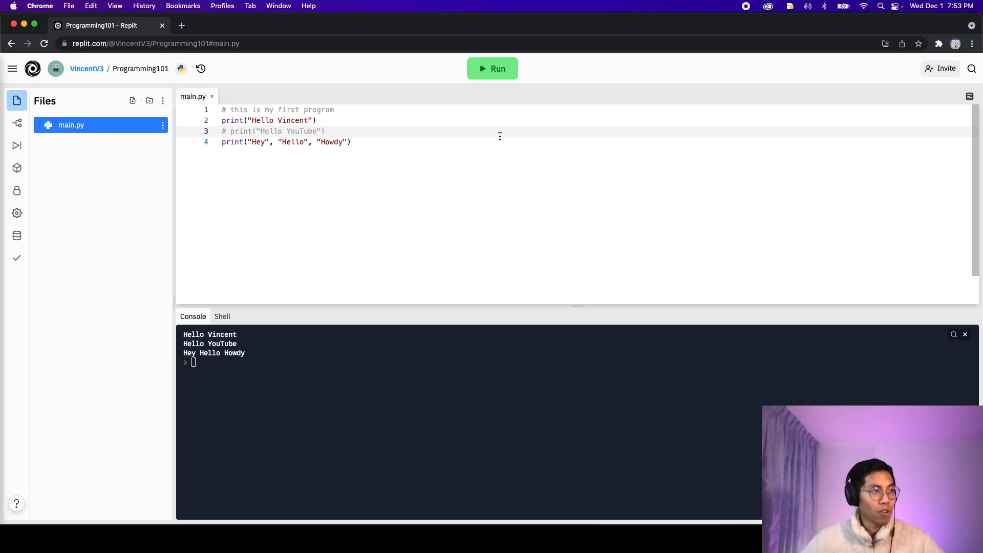
- Prefix the print("Hello YouTube") line with '# ' so it no longer runs
left_click(492, 69)
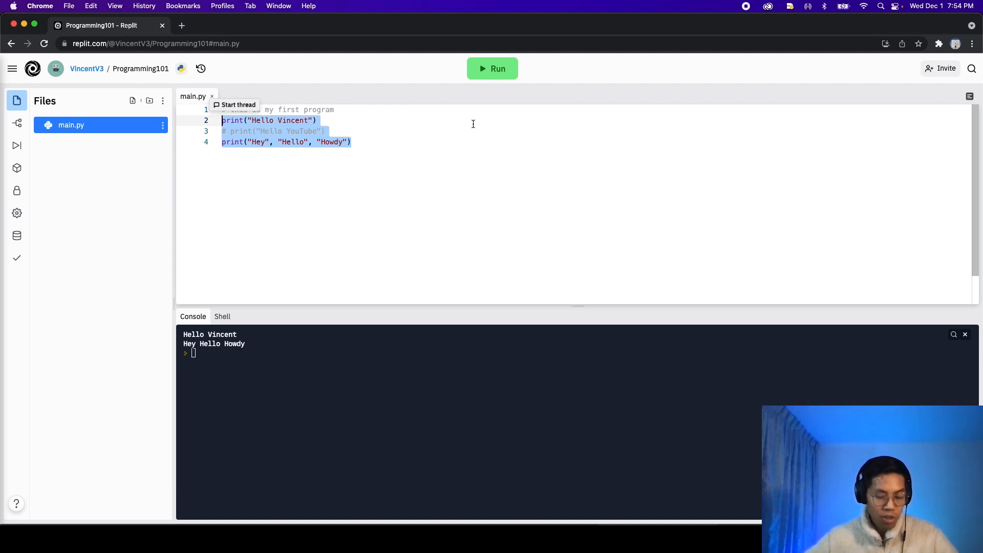
- Toggle line comments on the three print lines with Cmd+/
key("Cmd+/")
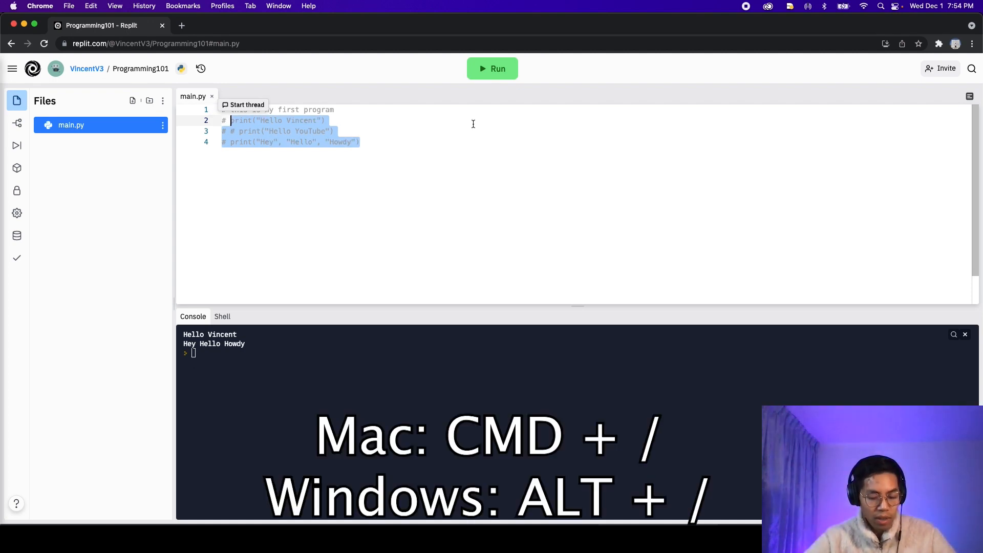
key("Cmd+/")
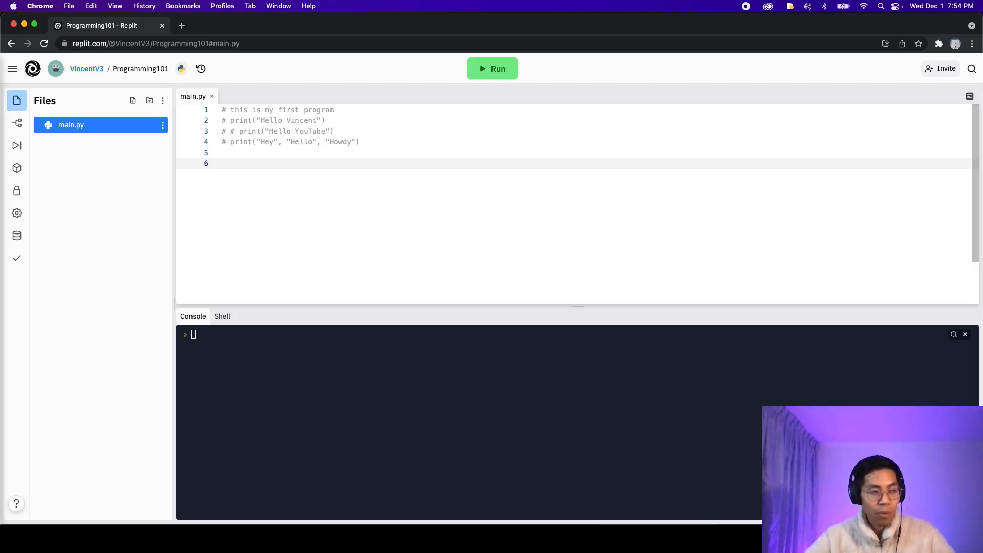
- Write four hash comment lines: 'This program', 'is awesome', 'I am making', 'multiple lines'
type("# This program")
type("# multiple li")
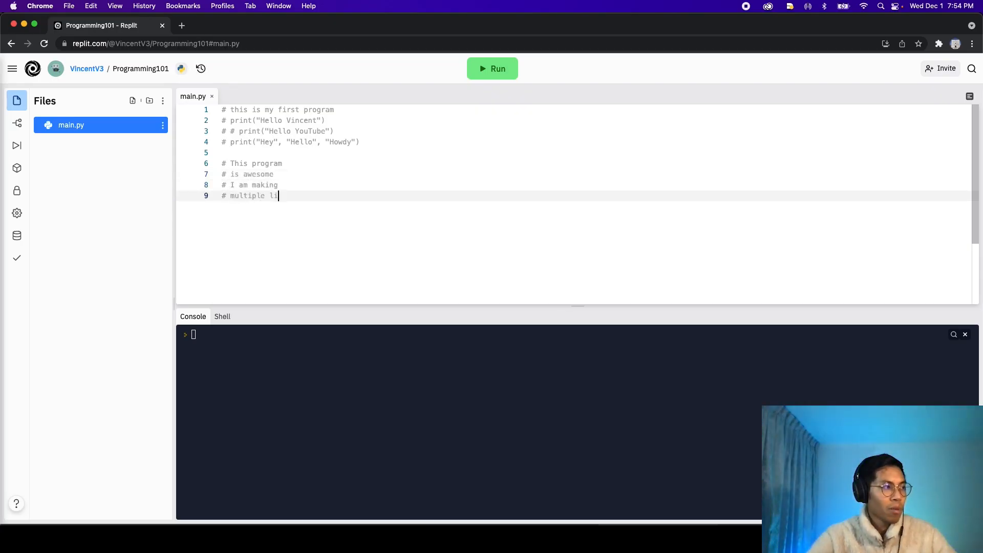
type("nes")
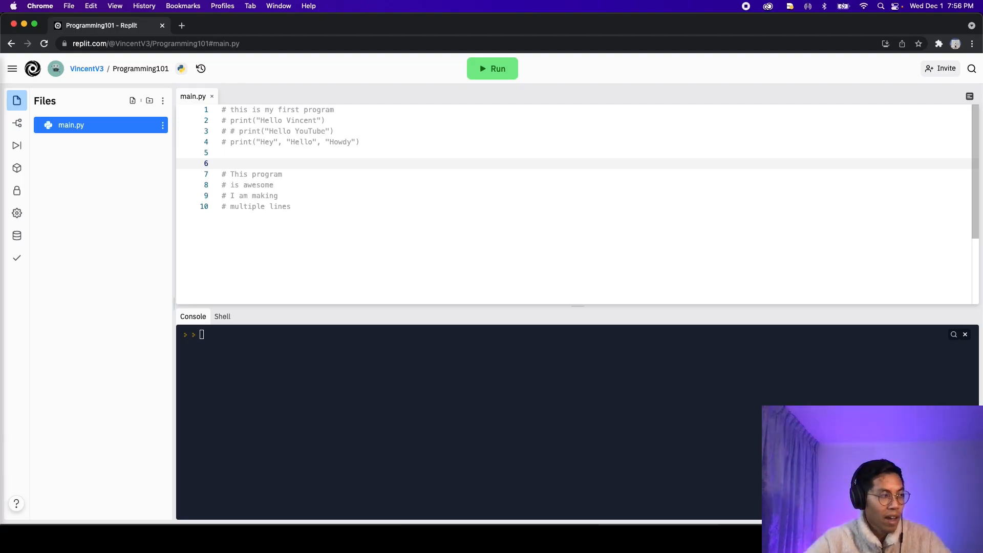
- Surround the four-line comment block with ''' above and ''' below it
type("'''")
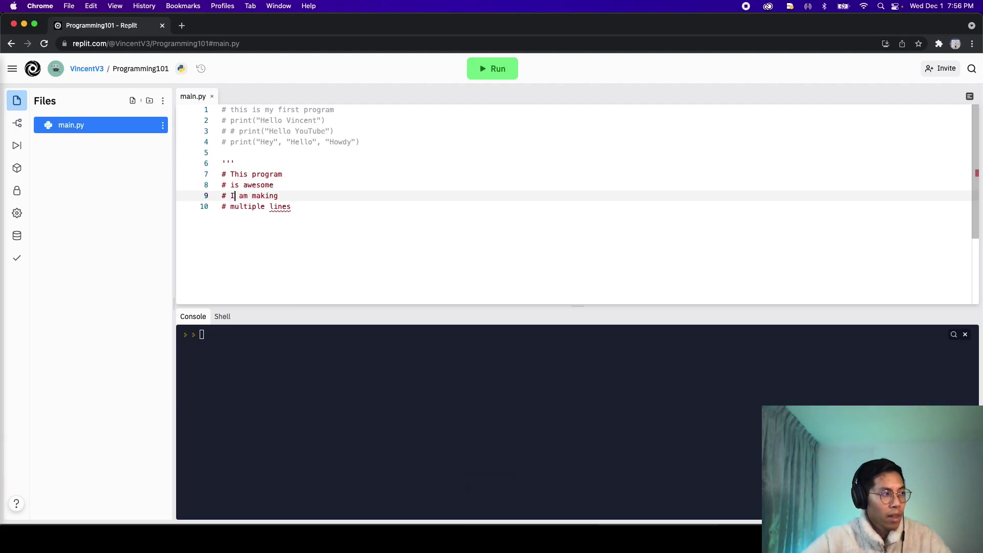
type("'''")
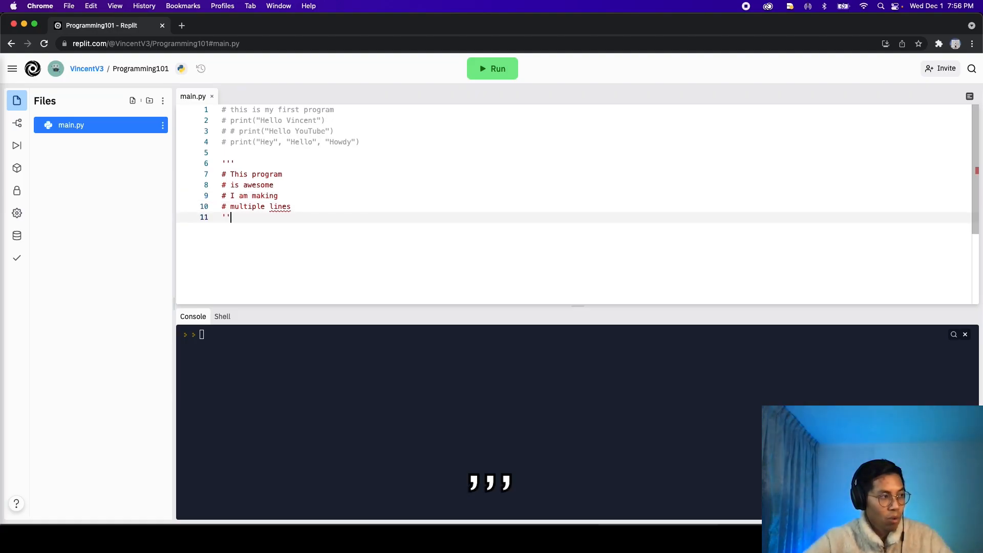